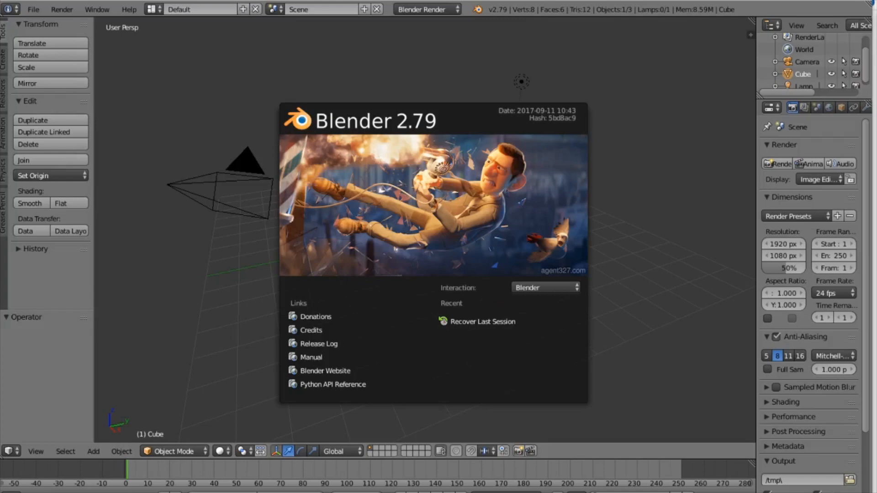
pyautogui.moveTo(28, 21)
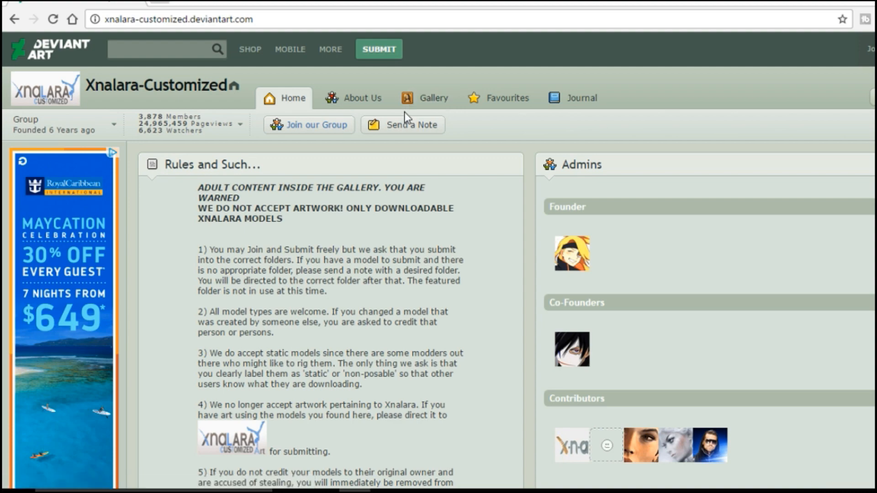
# Open the group's Halo models gallery and scroll through its thumbnails
pyautogui.click(433, 98)
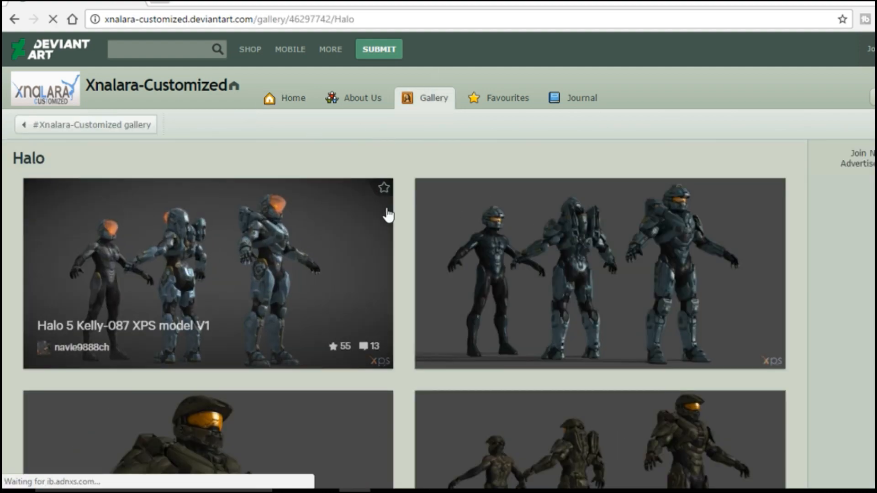
pyautogui.scroll(-3)
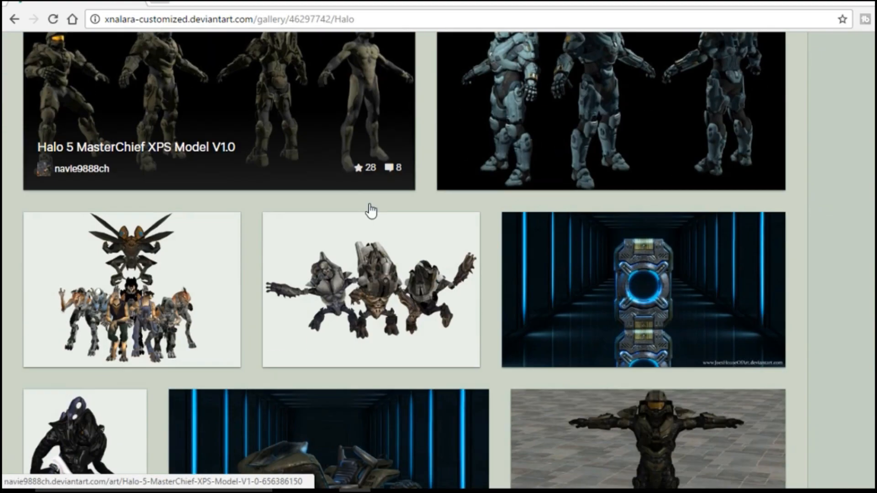
pyautogui.scroll(-3)
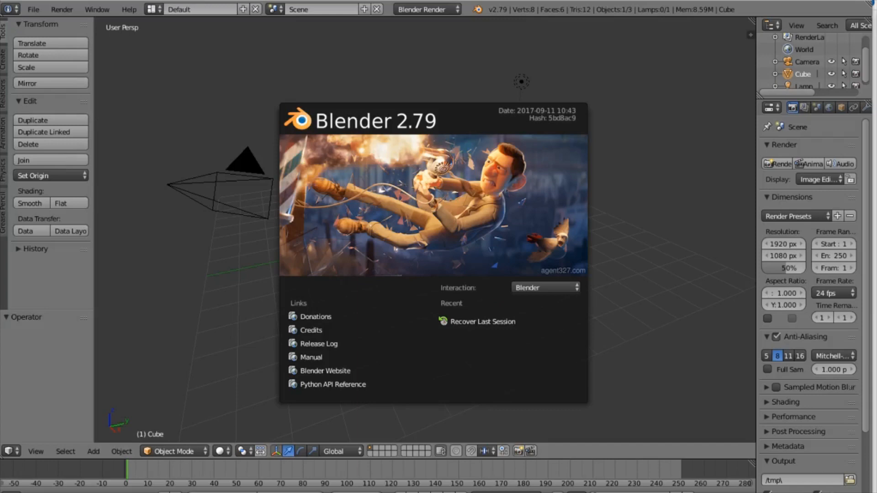
pyautogui.moveTo(186, 226)
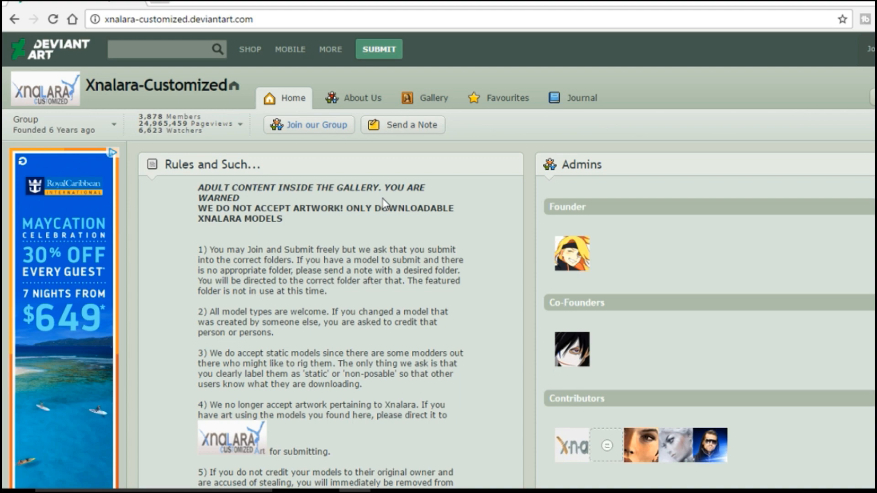
pyautogui.moveTo(411, 109)
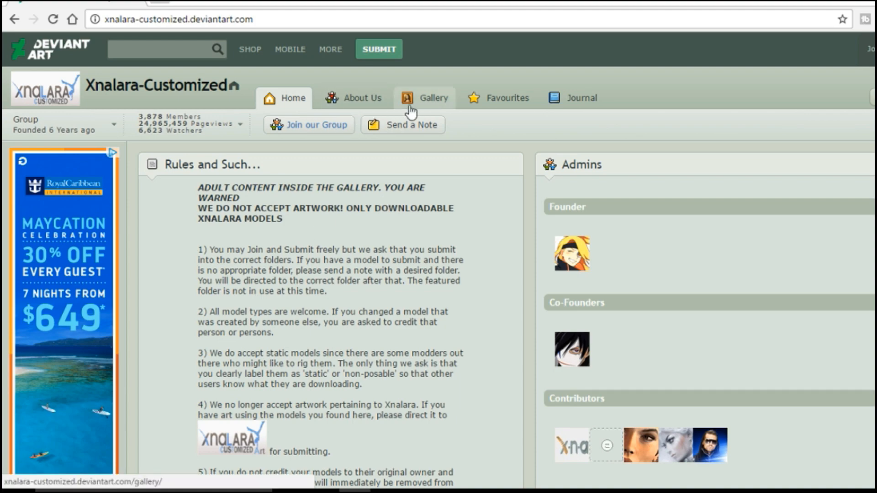
# Open the Gallery's Assassins Creed folder and scroll through its outfit and character previews
pyautogui.click(433, 98)
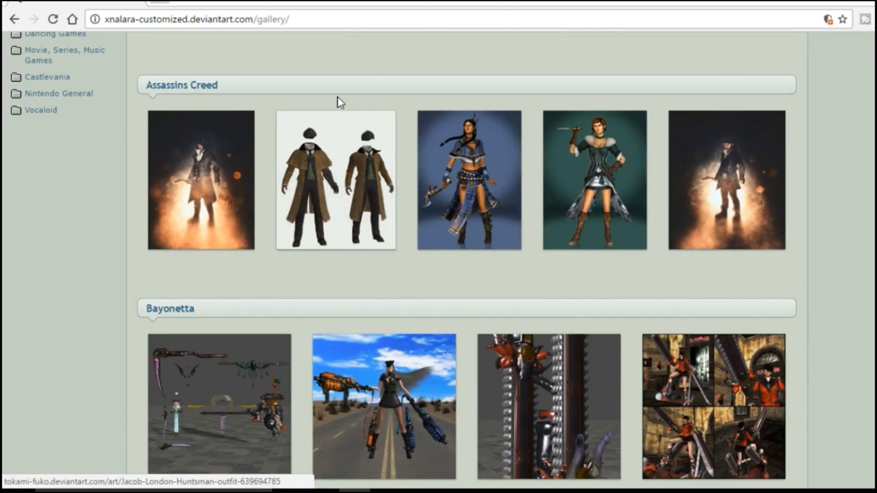
pyautogui.click(182, 85)
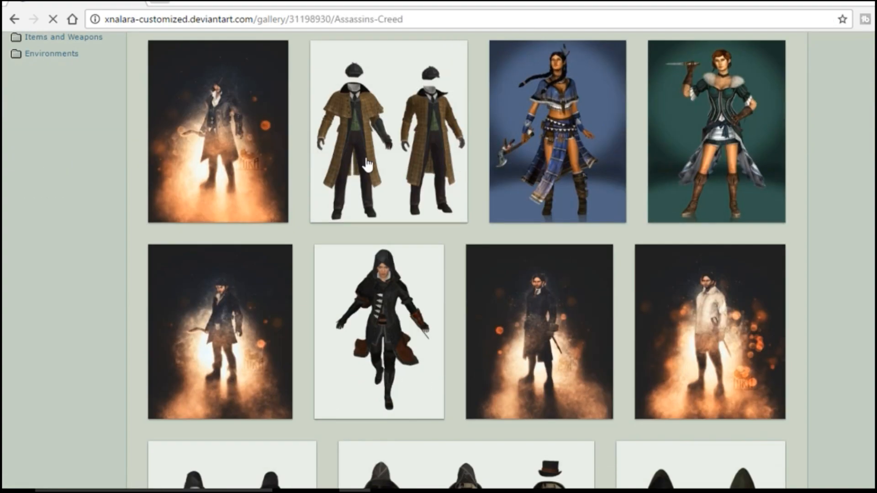
pyautogui.scroll(-3)
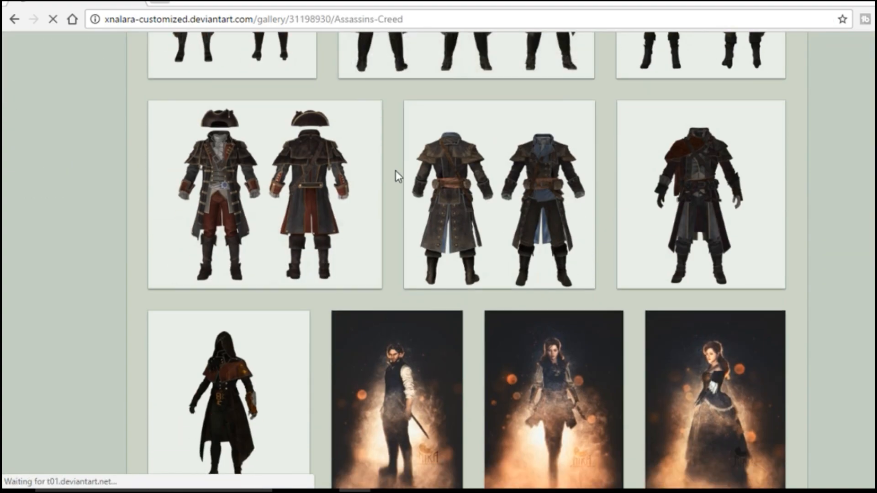
pyautogui.scroll(-3)
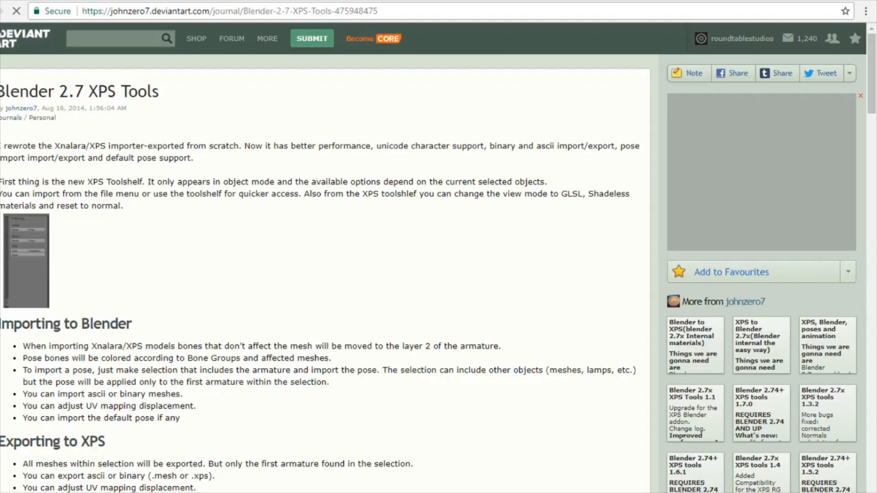
pyautogui.moveTo(629, 130)
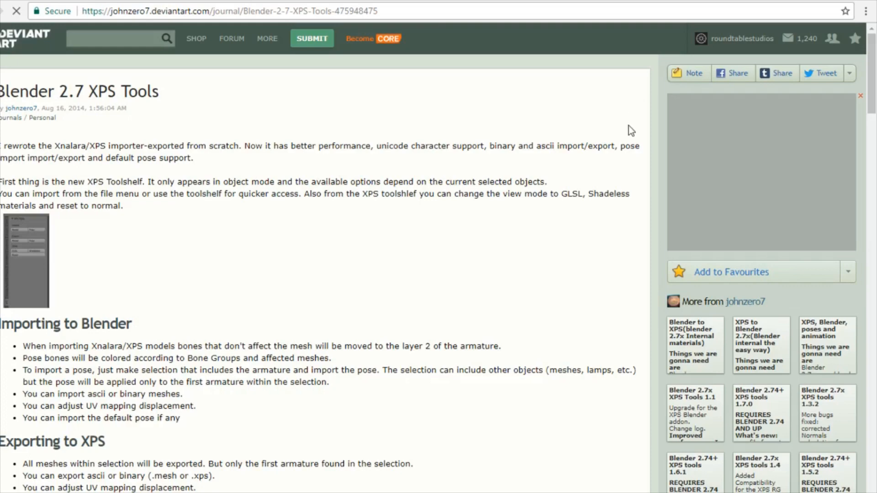
# Scroll the Blender 2.7 XPS Tools journal down to its mediafire download links
pyautogui.scroll(-3)
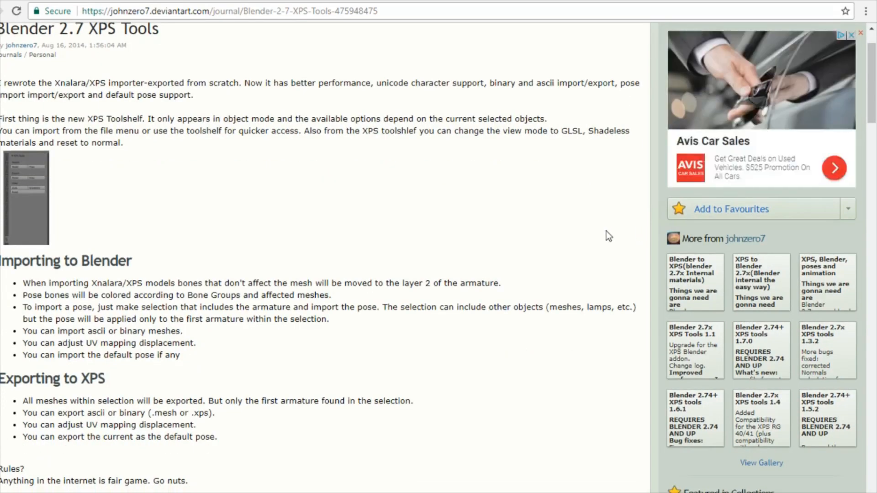
pyautogui.scroll(-3)
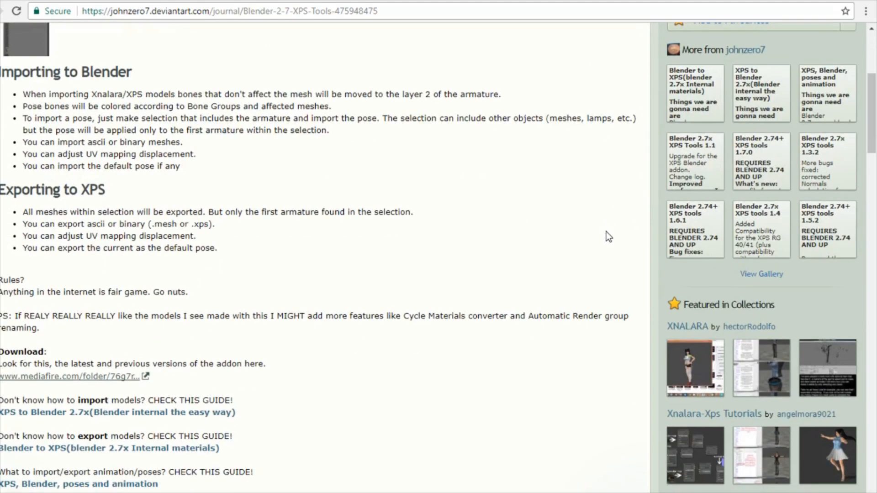
pyautogui.moveTo(86, 397)
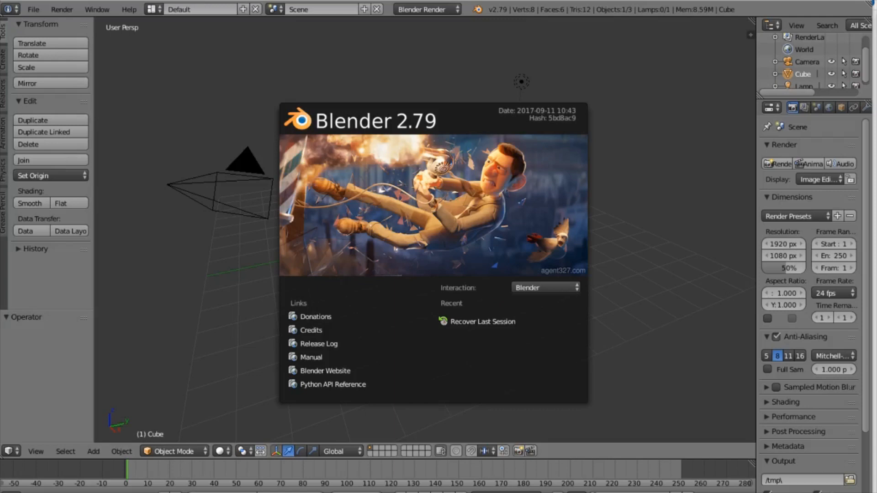
pyautogui.moveTo(34, 12)
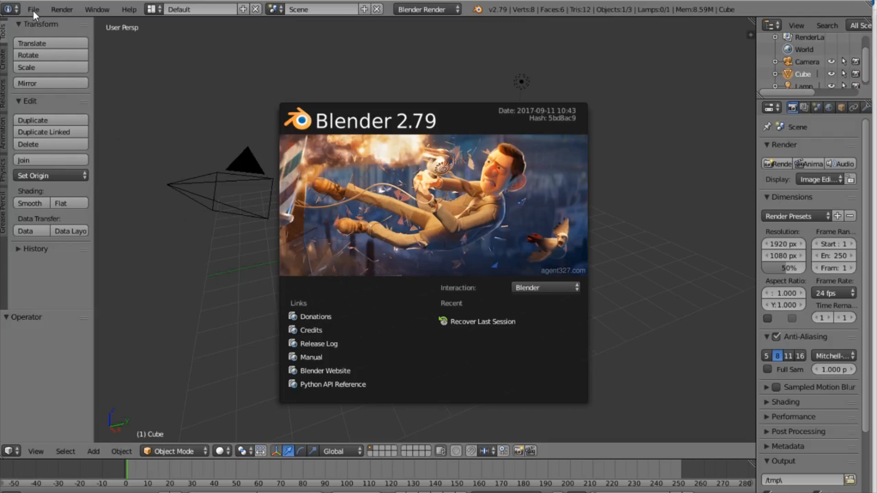
# Install the XNALaraMesh(1.7.3).zip add-on from the XPS folder via User Preferences, Add-ons
pyautogui.click(34, 9)
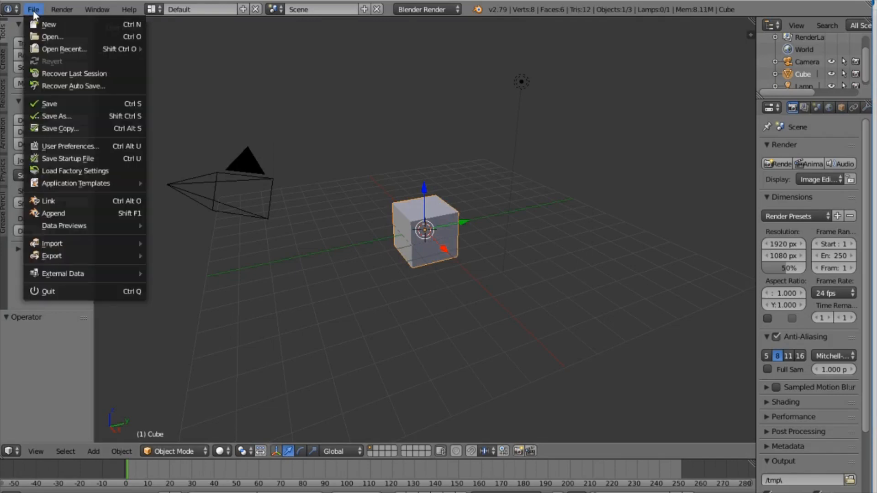
pyautogui.click(70, 147)
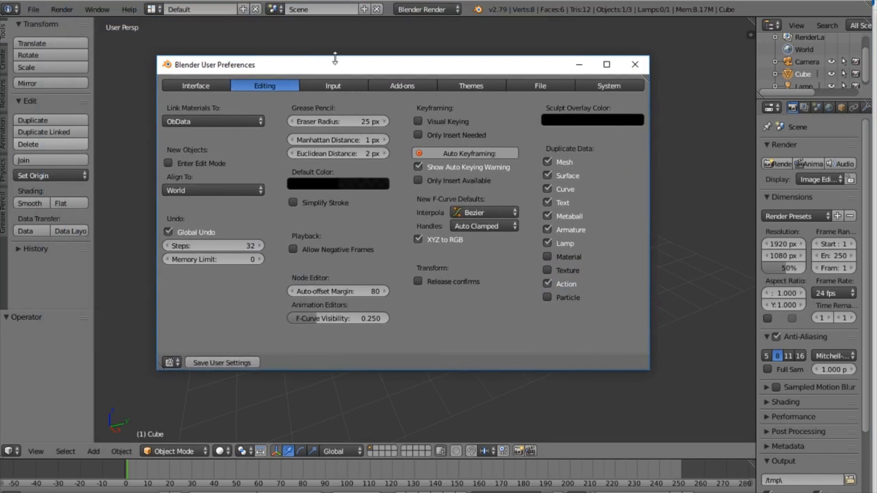
pyautogui.moveTo(395, 92)
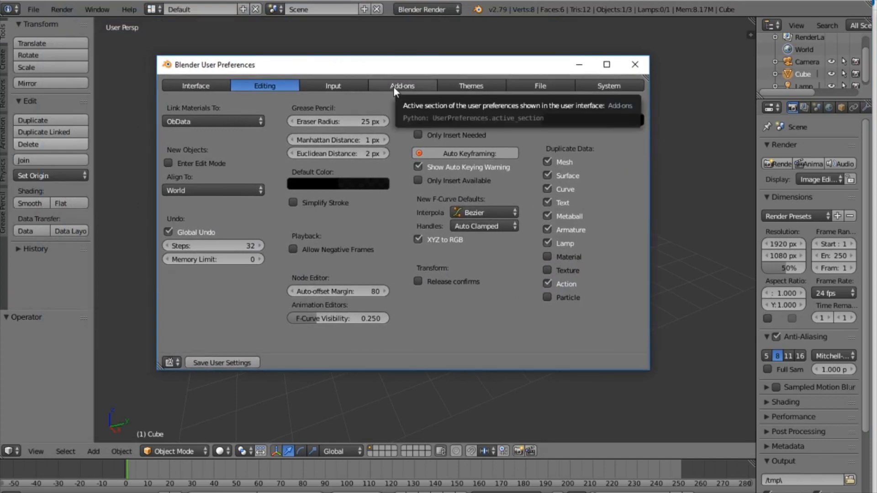
pyautogui.click(402, 86)
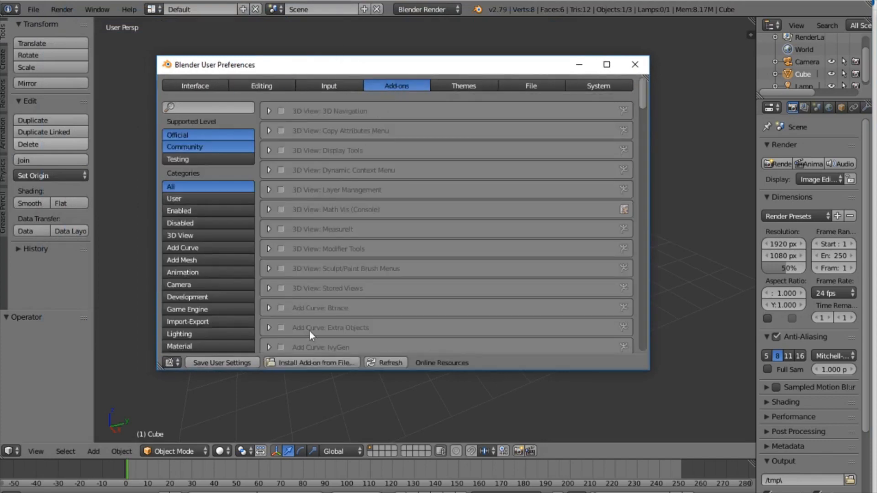
pyautogui.click(312, 363)
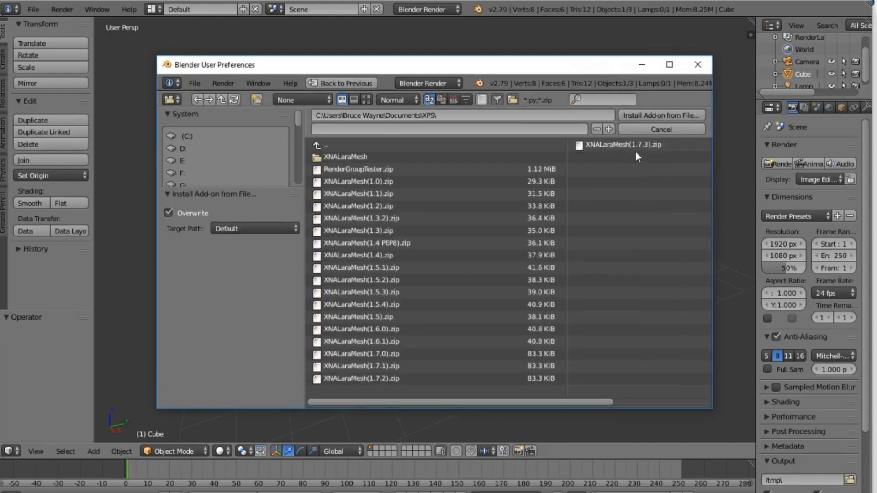
pyautogui.click(624, 145)
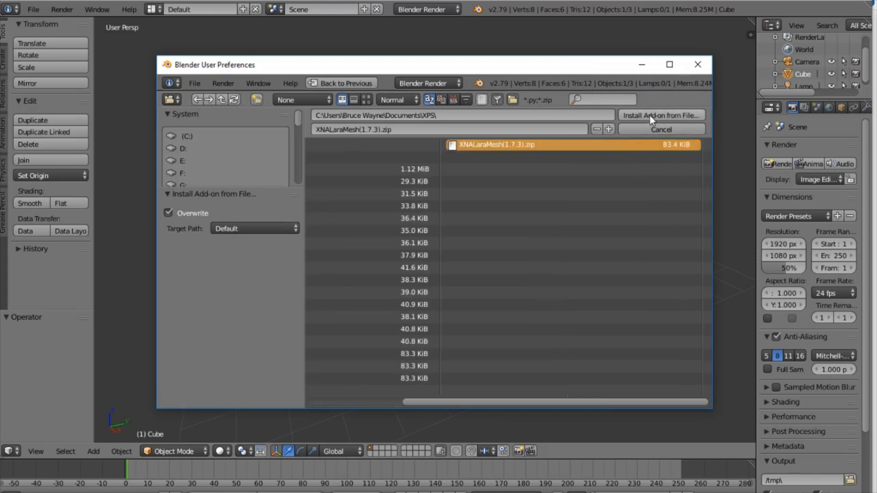
pyautogui.click(662, 115)
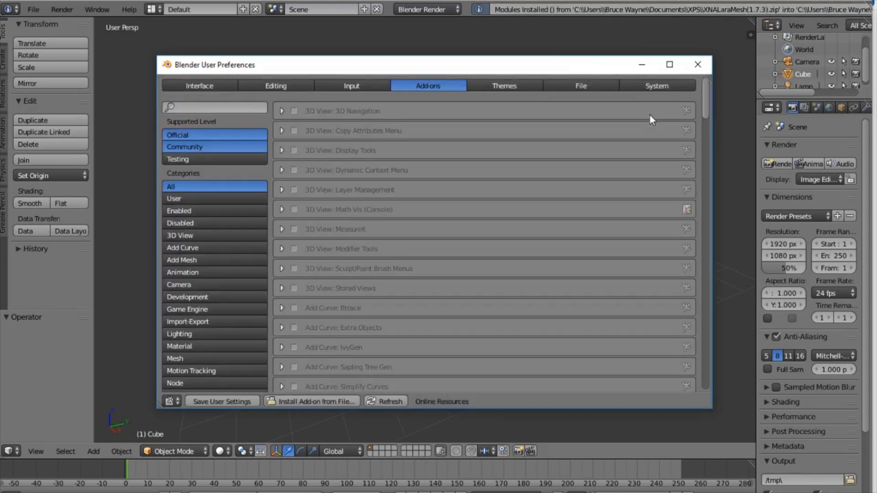
# Filter add-ons by 'xna', enable XNALara/XPS Import/Export, and expand then collapse its details
pyautogui.click(214, 107)
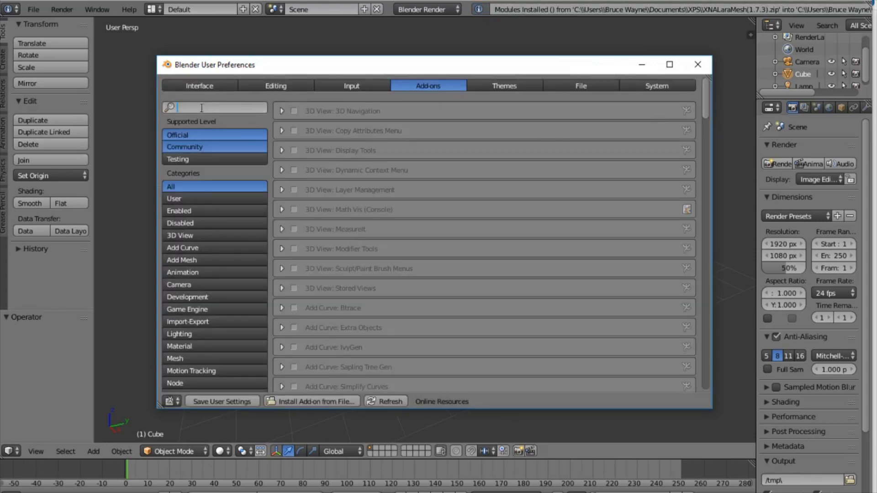
pyautogui.write('xn')
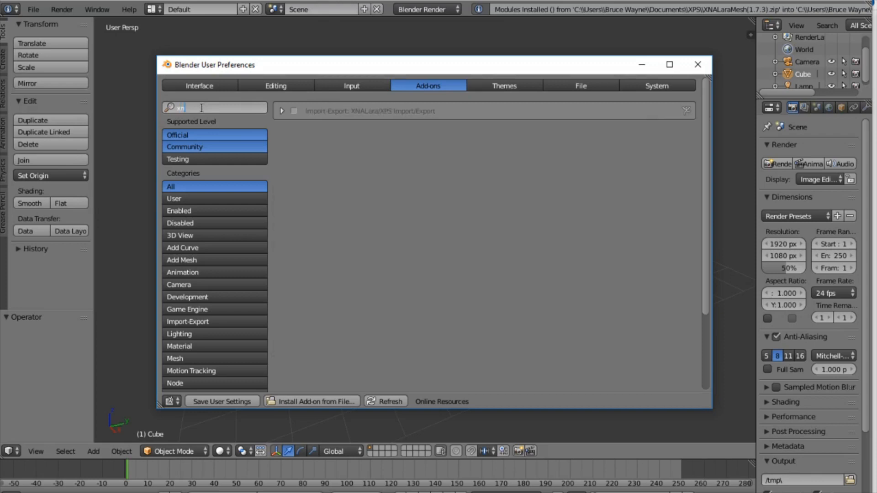
pyautogui.write('xna')
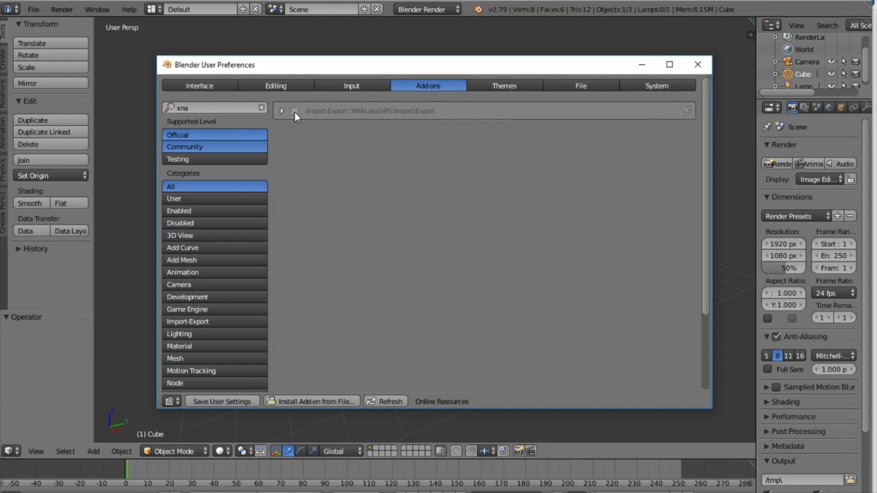
pyautogui.click(294, 111)
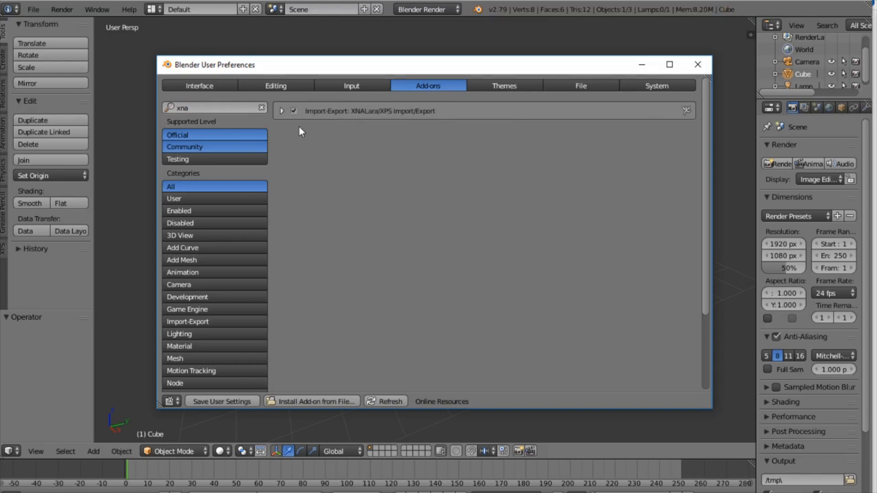
pyautogui.click(282, 111)
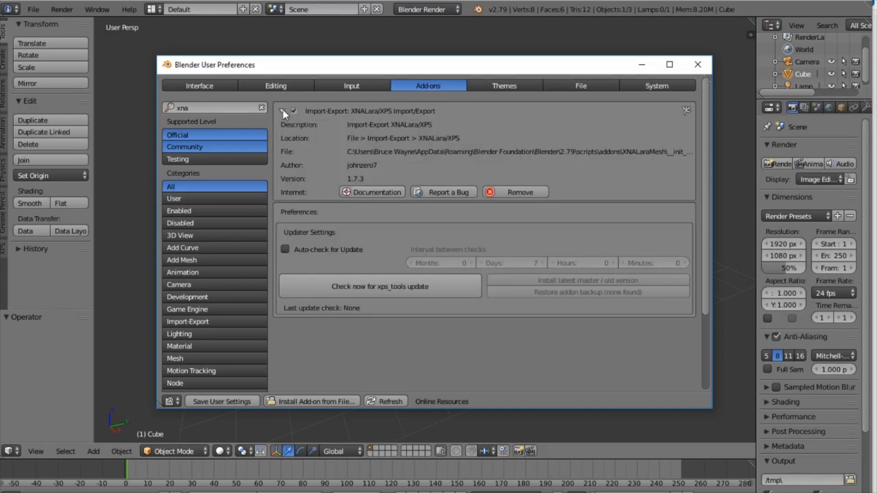
pyautogui.moveTo(490, 198)
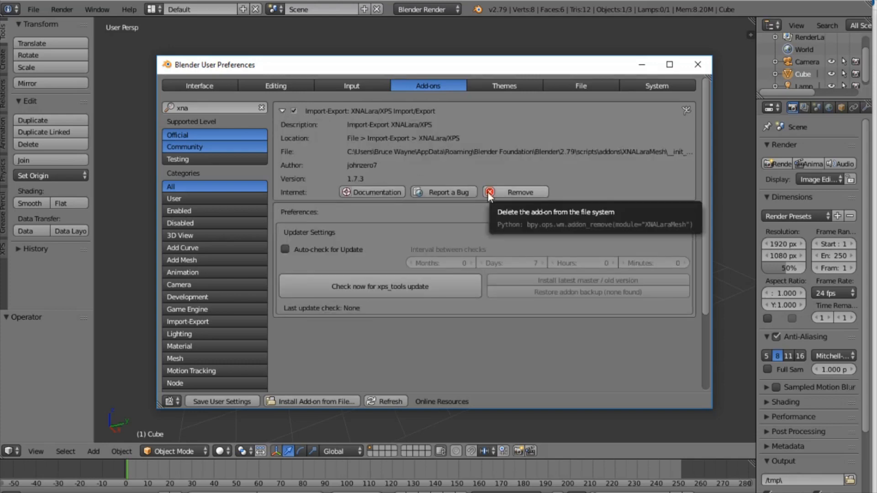
pyautogui.moveTo(322, 123)
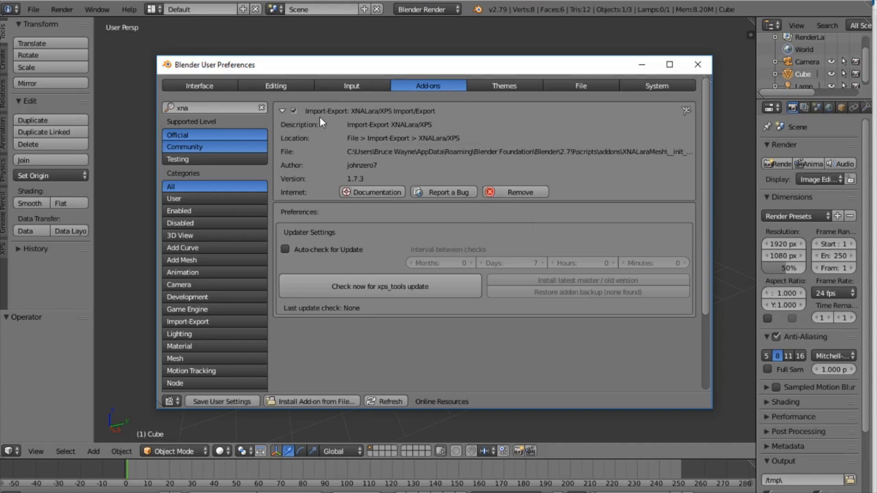
pyautogui.click(284, 111)
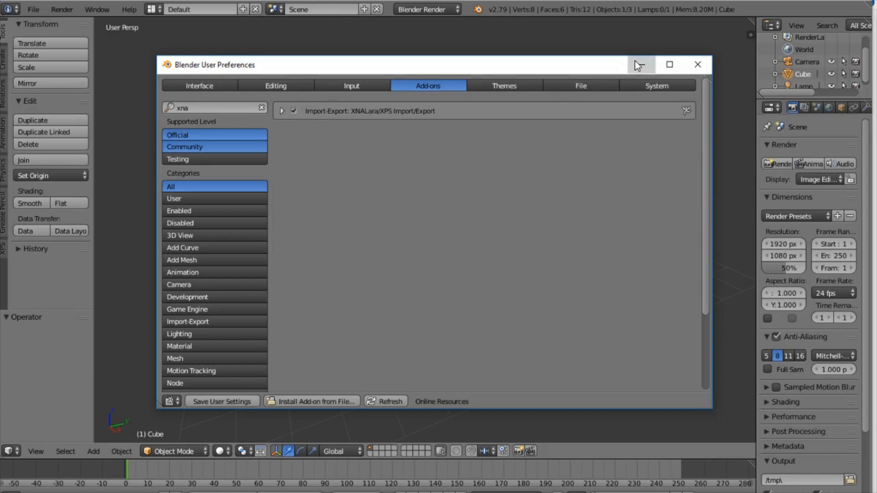
# Close User Preferences and show the XPS tab in the Tool Shelf
pyautogui.click(698, 64)
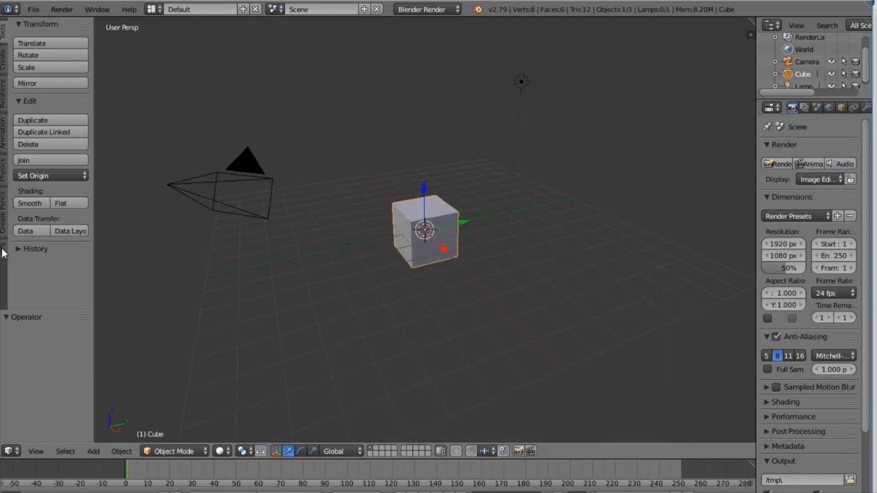
pyautogui.moveTo(6, 280)
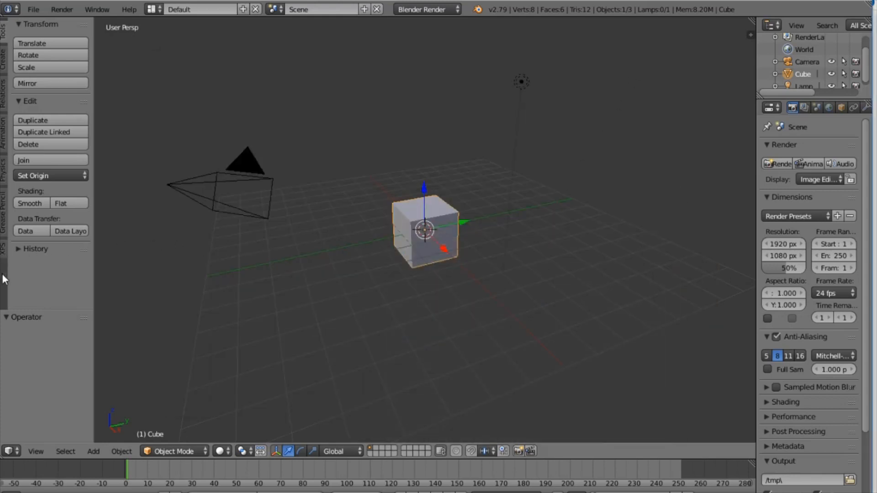
pyautogui.click(3, 254)
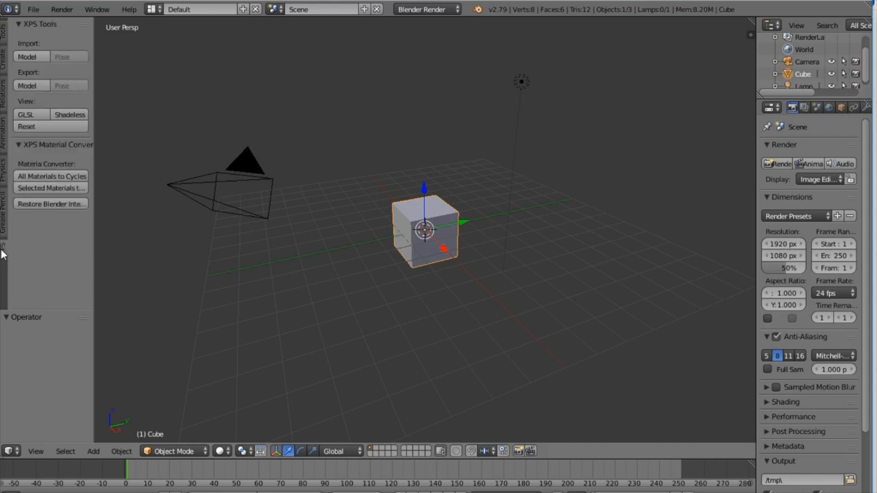
pyautogui.moveTo(29, 60)
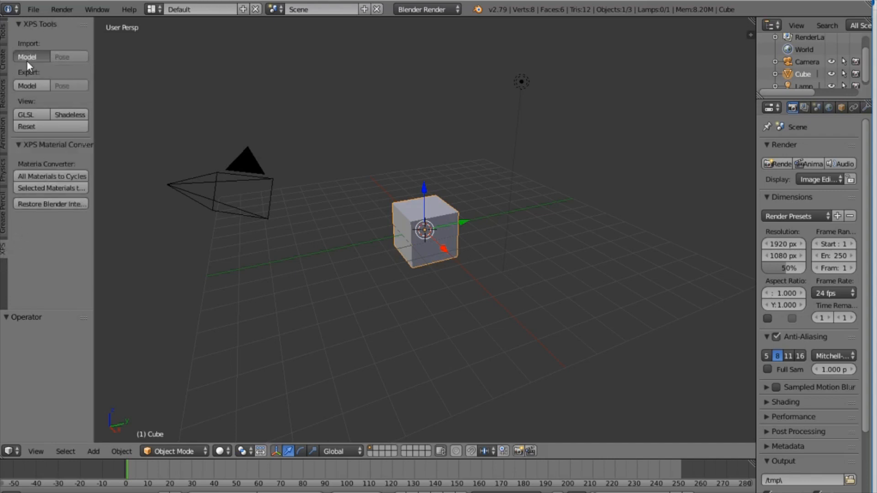
# Start an XPS model import and open the Darkseid folder in the file browser
pyautogui.click(30, 57)
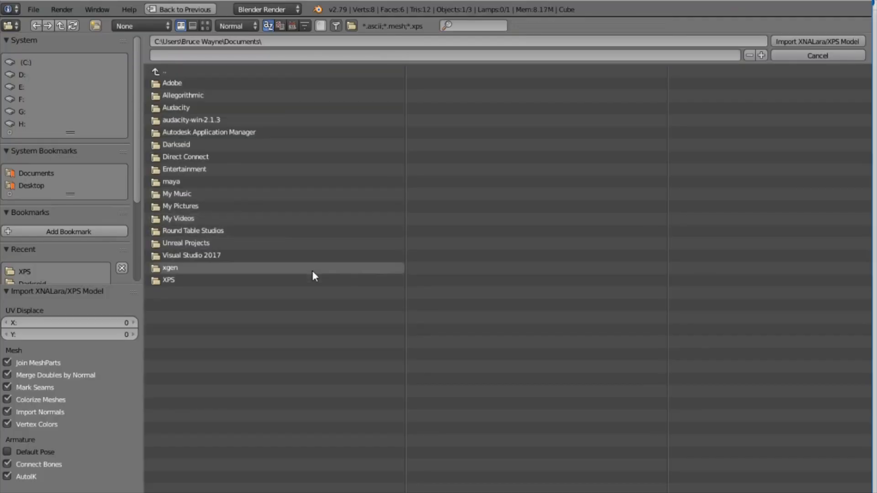
pyautogui.moveTo(281, 150)
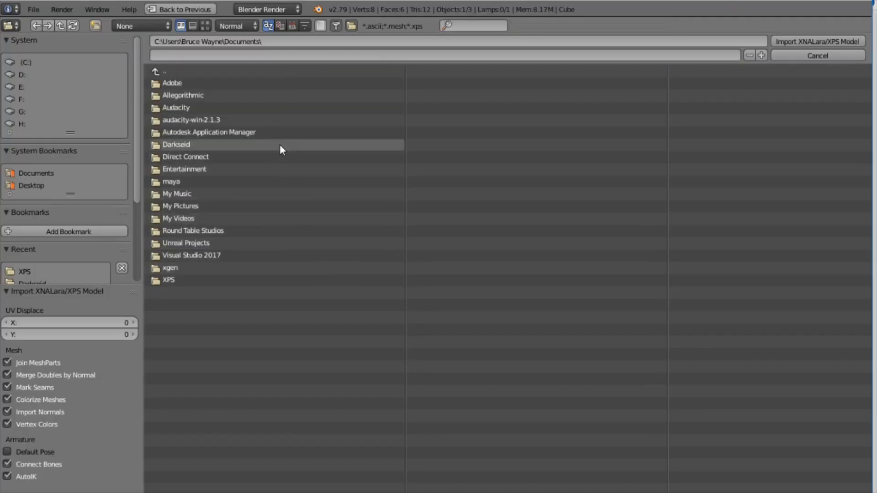
pyautogui.doubleClick(175, 144)
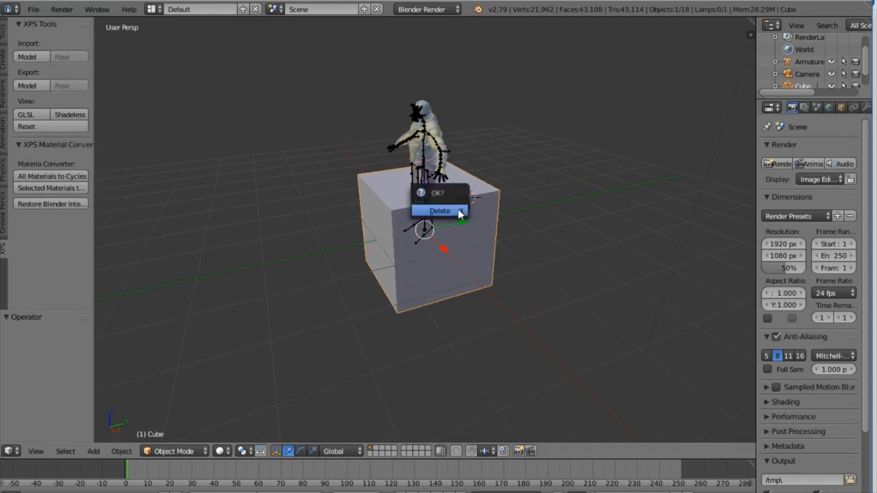
# Confirm deleting the default cube from the scene
pyautogui.click(438, 211)
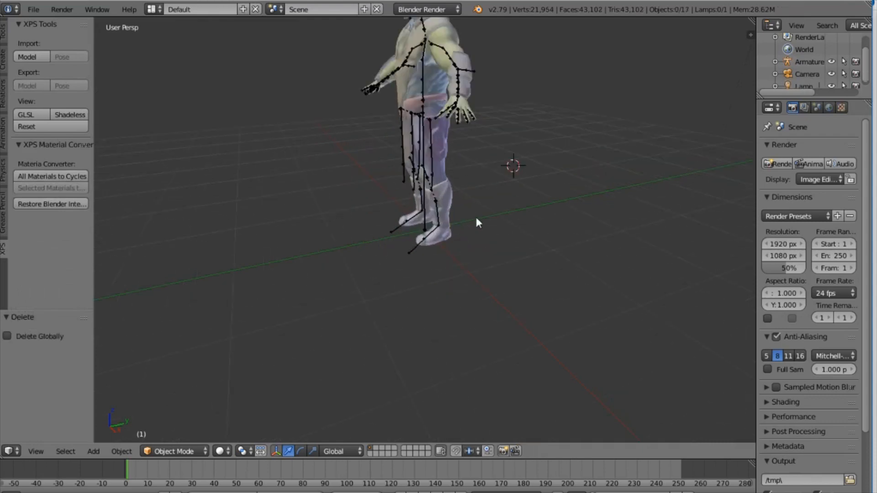